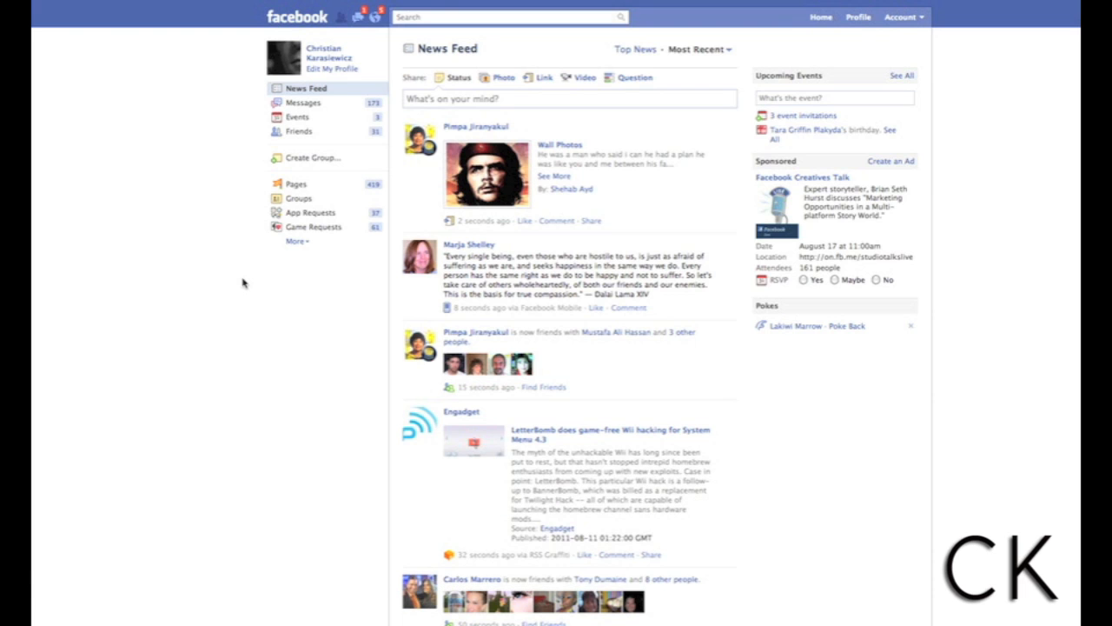
mouse_move(332, 300)
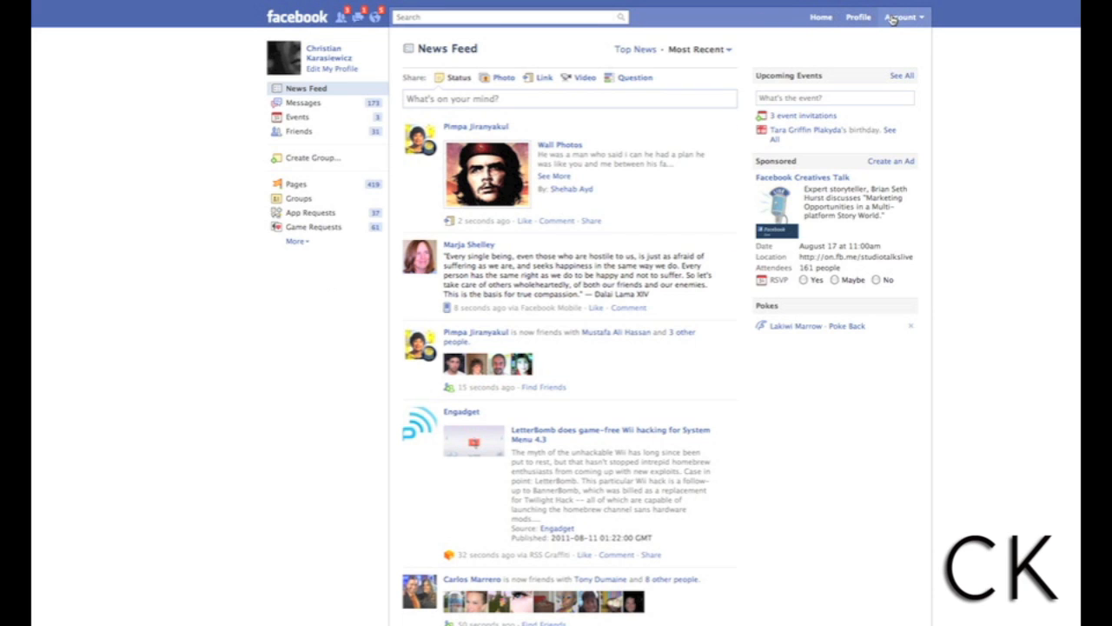
Open the Account dropdown menu in Facebook's top blue bar
left_click(901, 18)
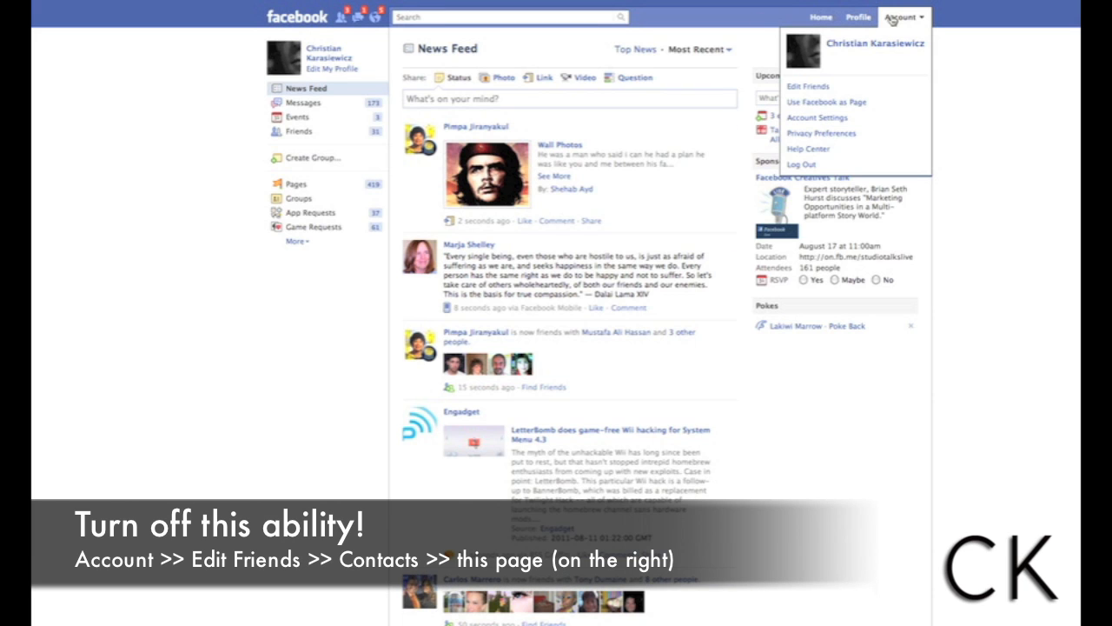
mouse_move(808, 86)
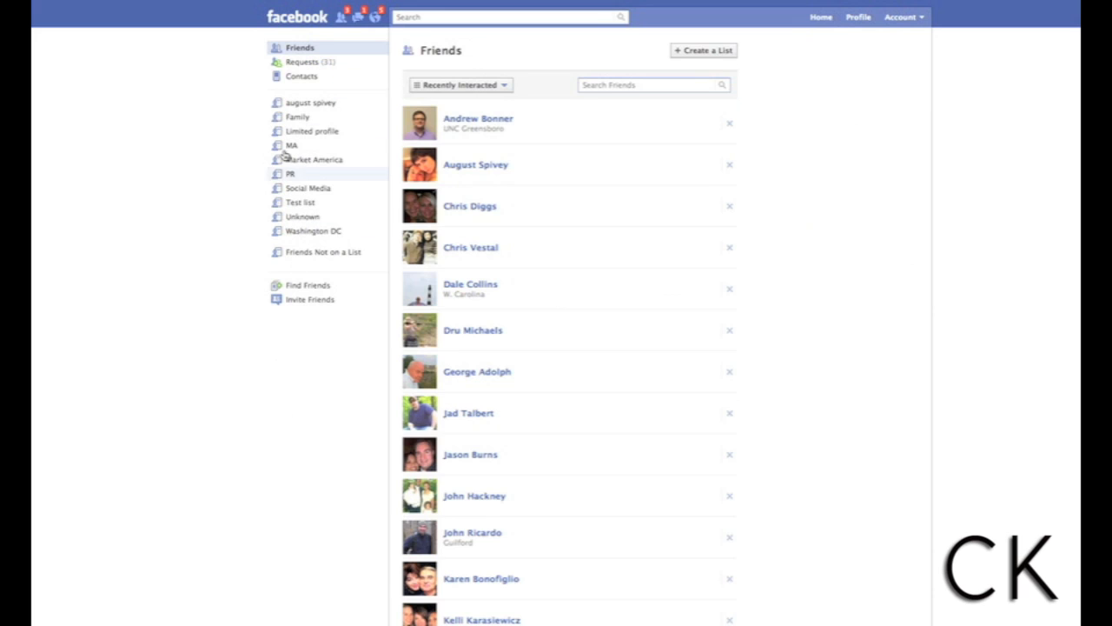
mouse_move(302, 80)
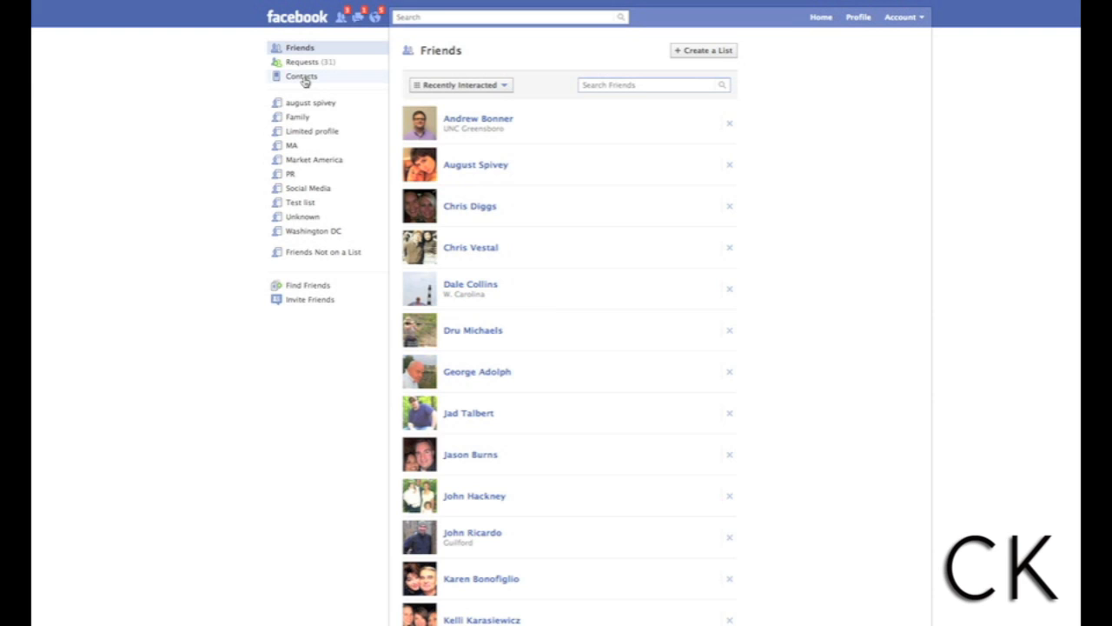
Go to the Contacts section from the Friends page sidebar
left_click(301, 77)
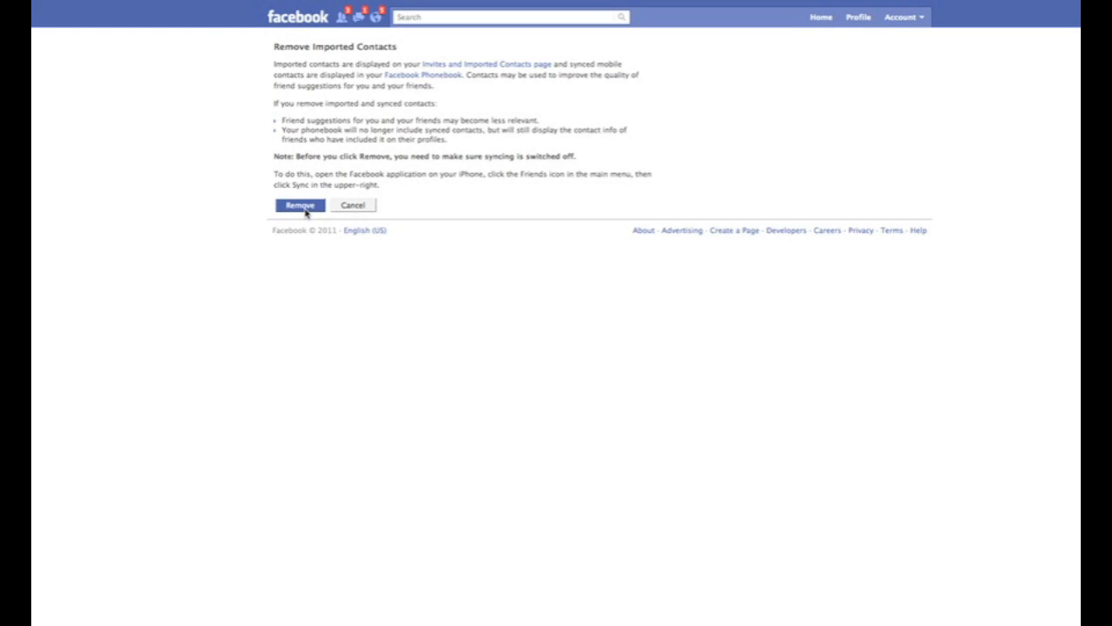
mouse_move(292, 269)
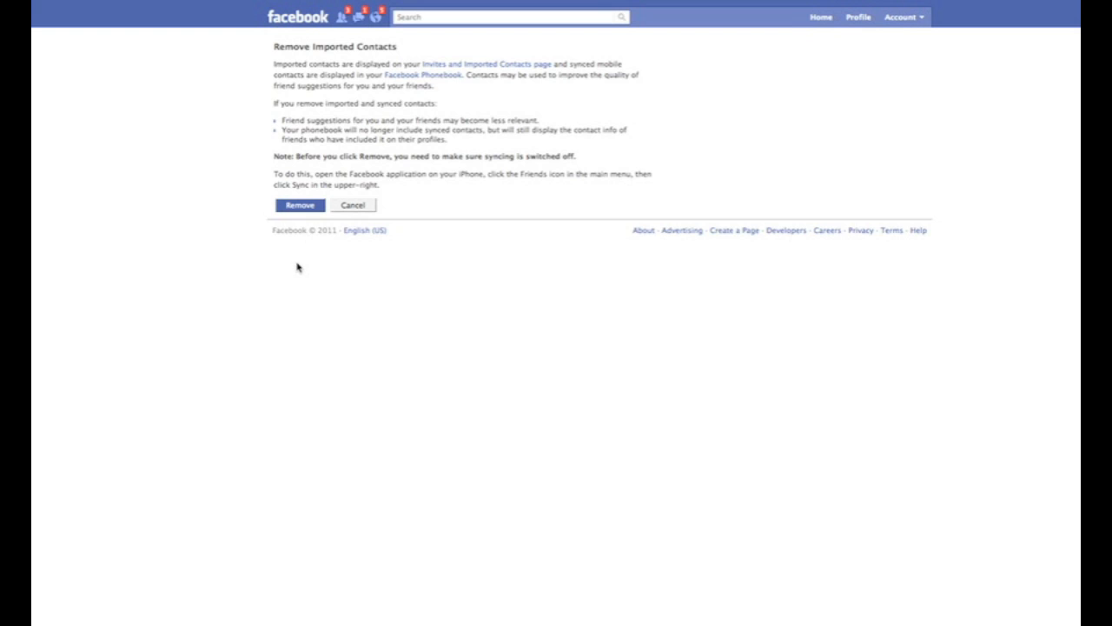